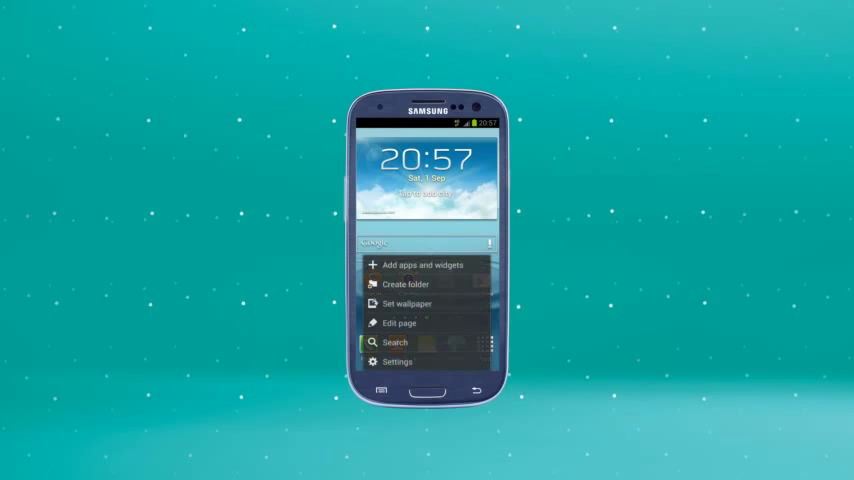
Go from the home screen into Settings and the More settings under Wireless and networks.
{"action": "left_click", "coordinate": [398, 360]}
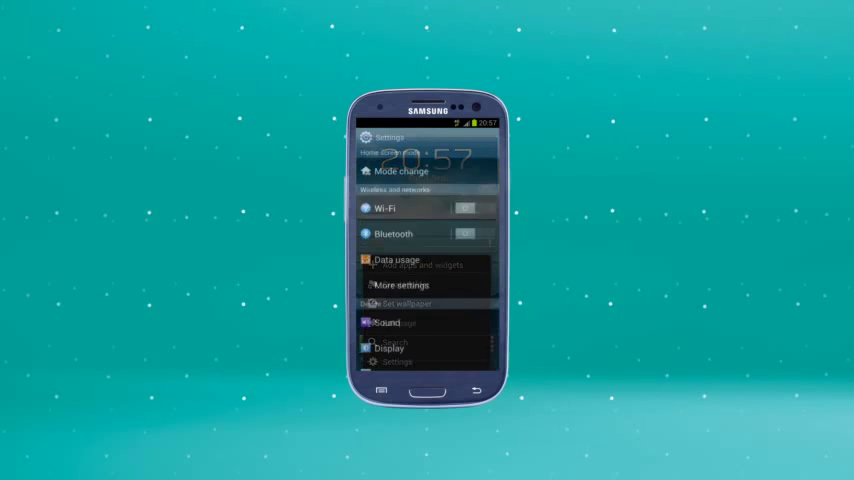
{"action": "left_click", "coordinate": [402, 284]}
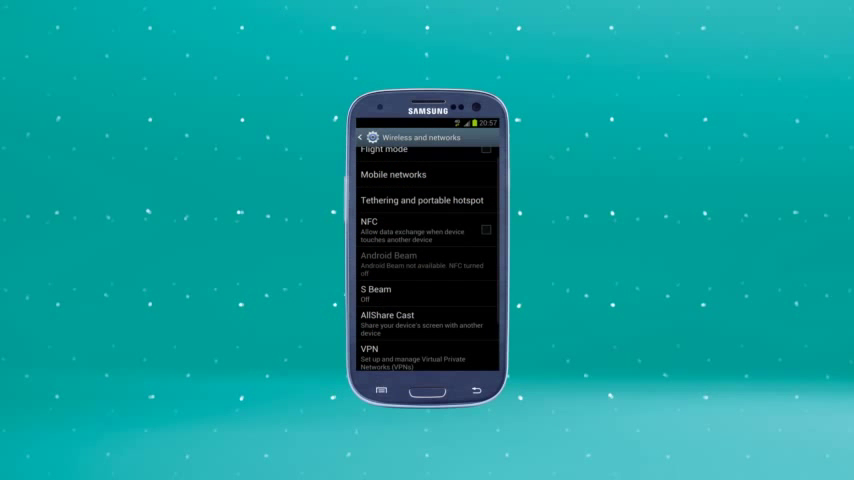
Enter Mobile networks and show the Network mode choices (2G/3G/4G auto mode, 3G only).
{"action": "left_click", "coordinate": [392, 174]}
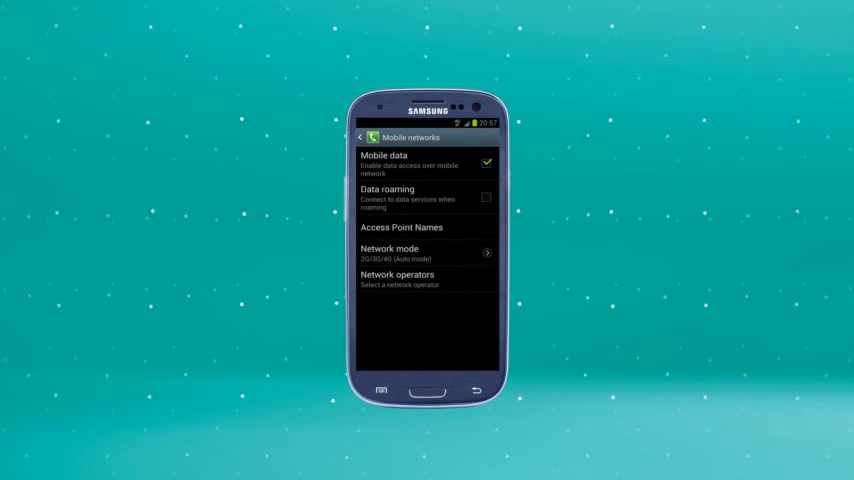
{"action": "left_click", "coordinate": [424, 252]}
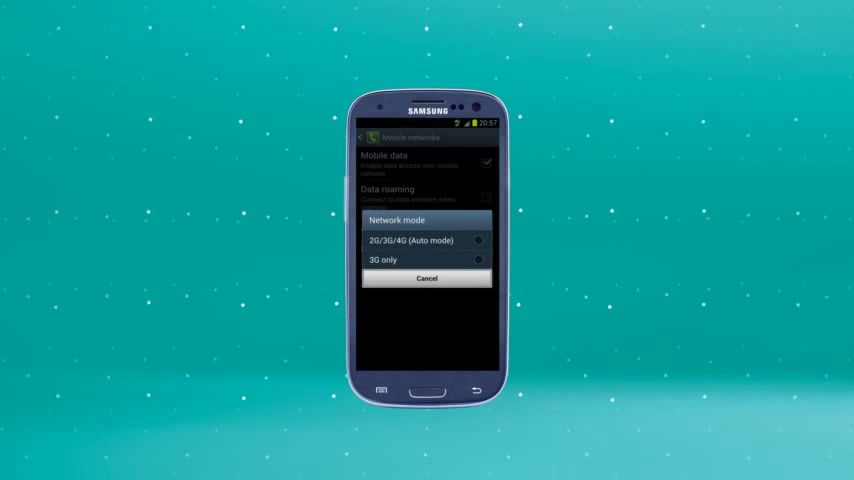